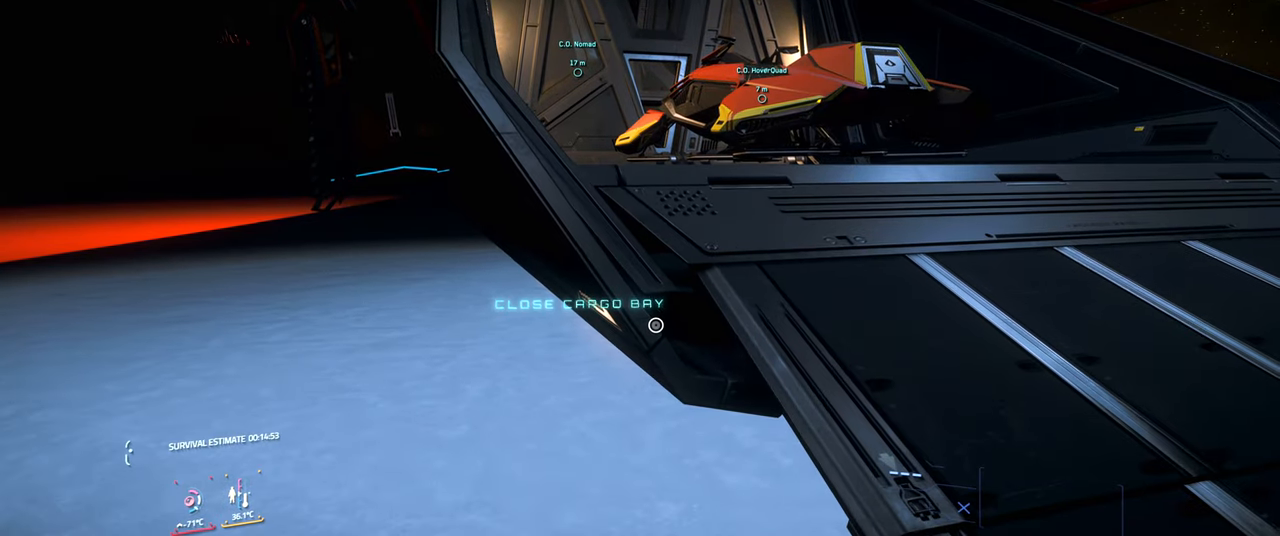
Trigger the 'Close Cargo Bay' prompt to raise the ship's cargo ramp
click(656, 324)
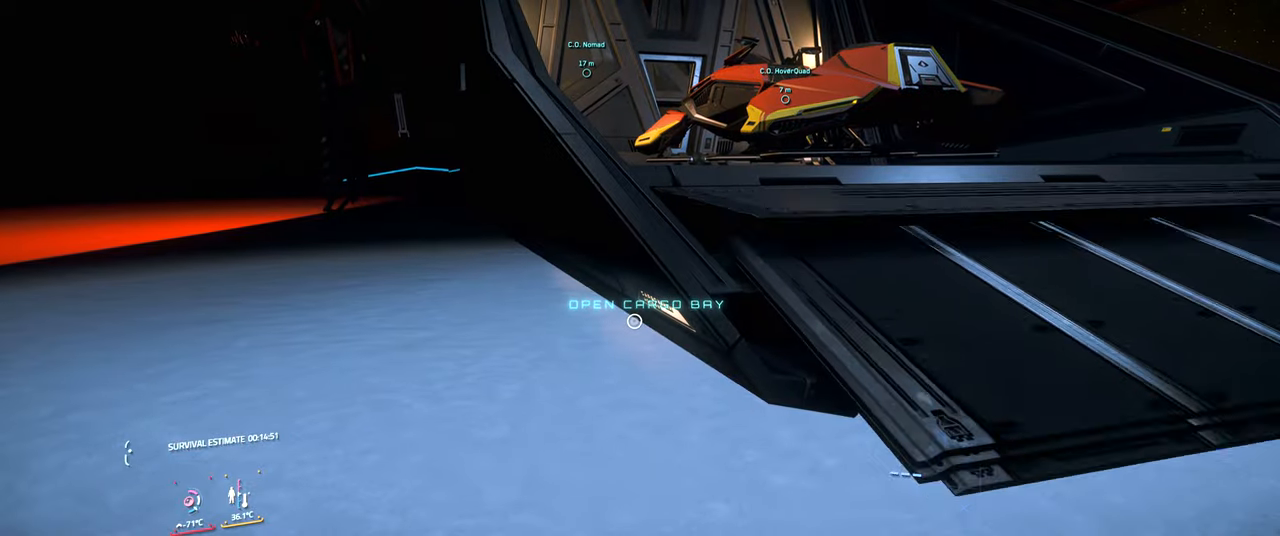